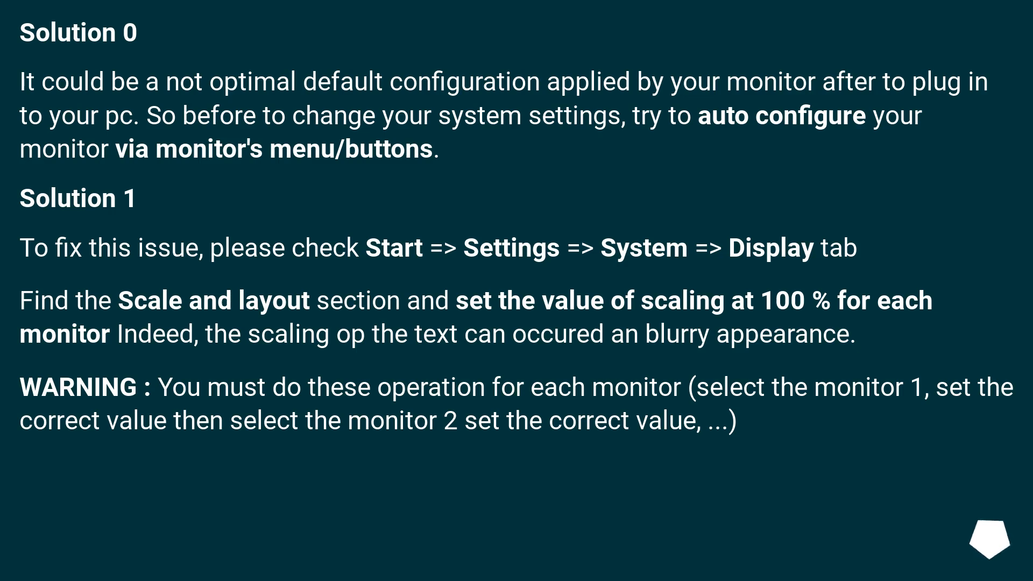
pyautogui.scroll(-3)
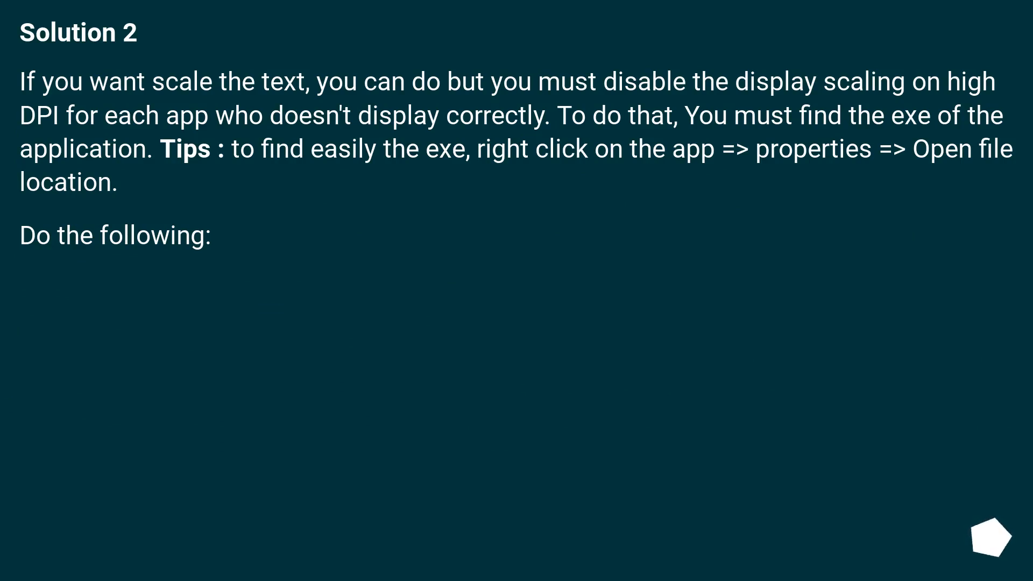